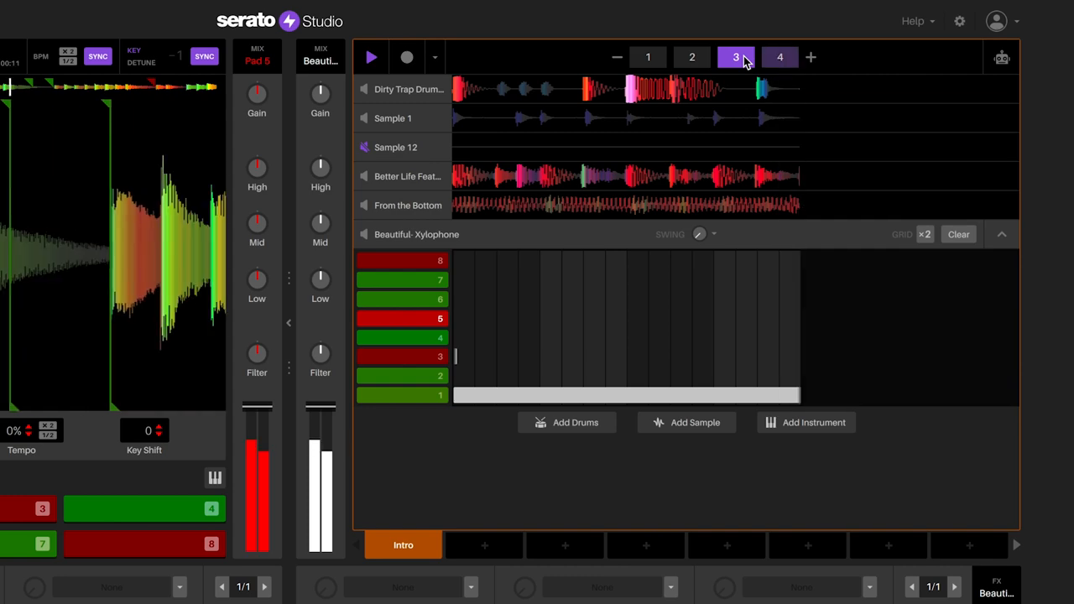
Select the xylophone's long sustained notes on the first pattern pages
{"action": "left_click", "coordinate": [648, 57]}
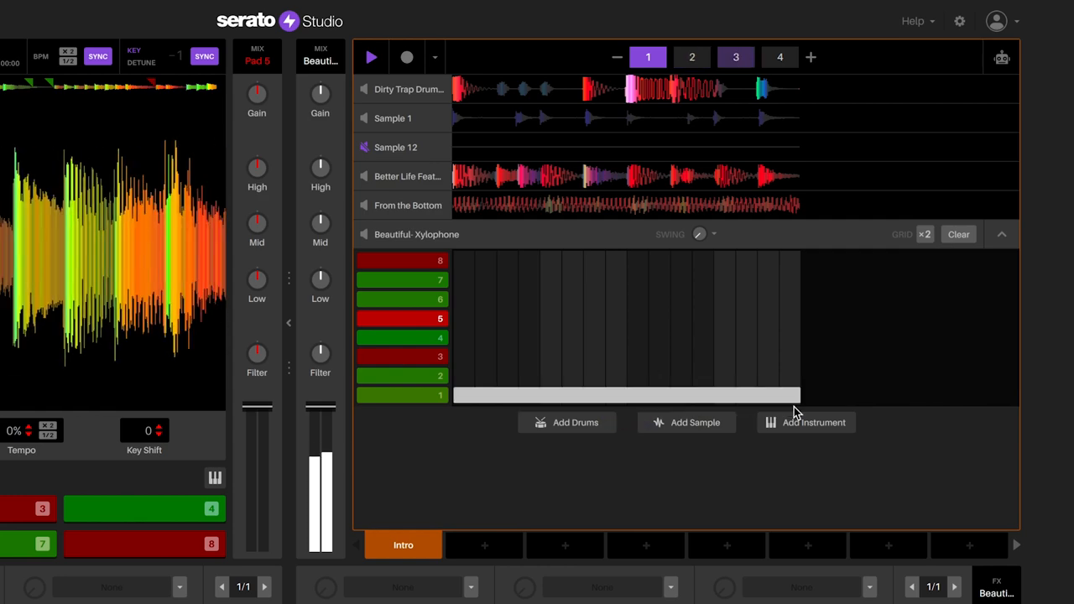
{"action": "left_click", "coordinate": [779, 57]}
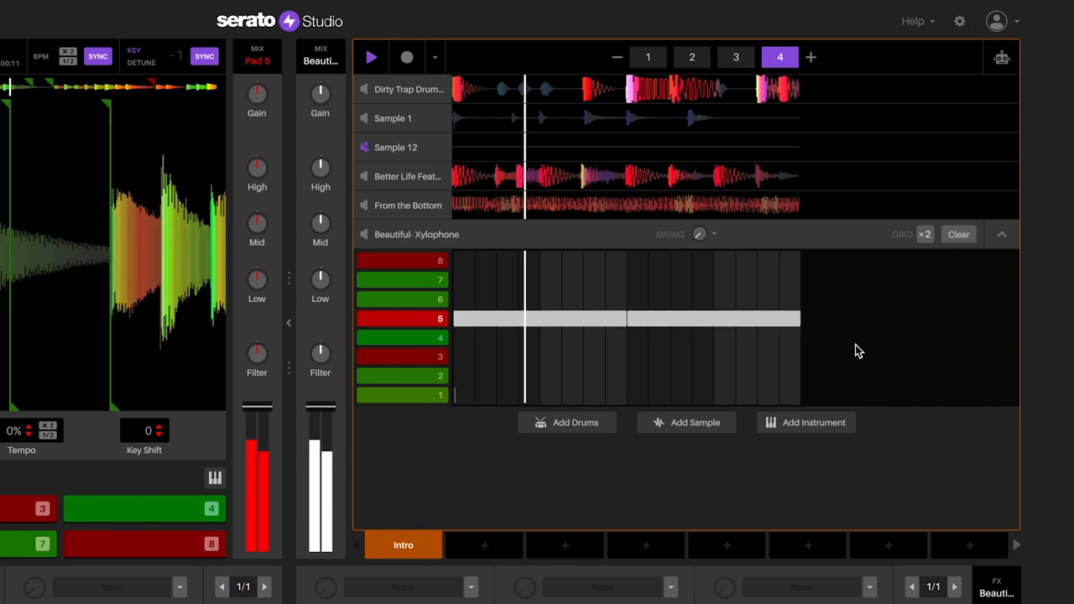
{"action": "left_click", "coordinate": [648, 57]}
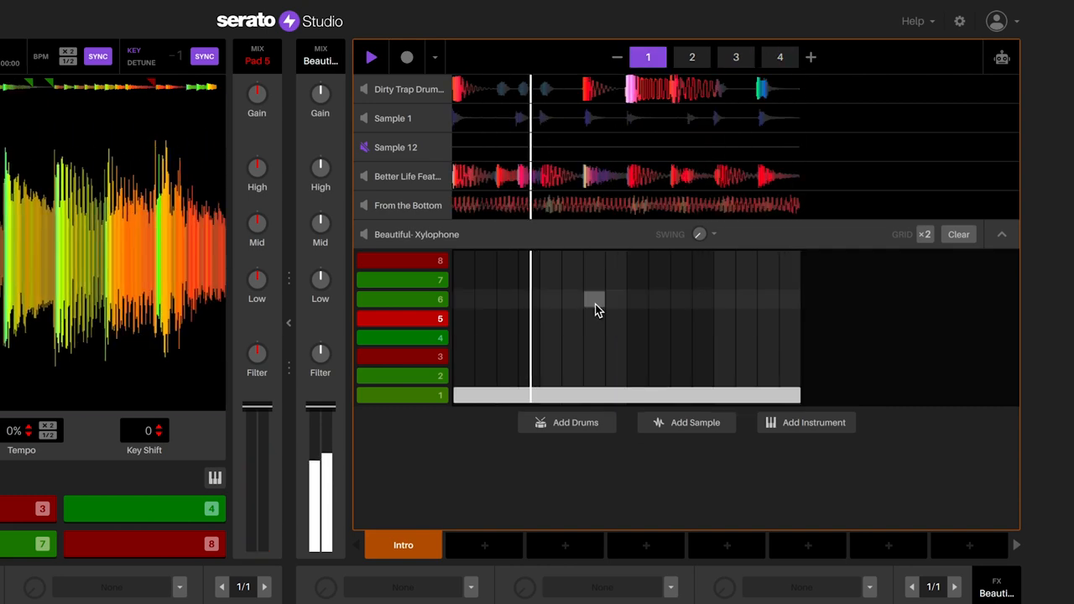
{"action": "left_click", "coordinate": [691, 57]}
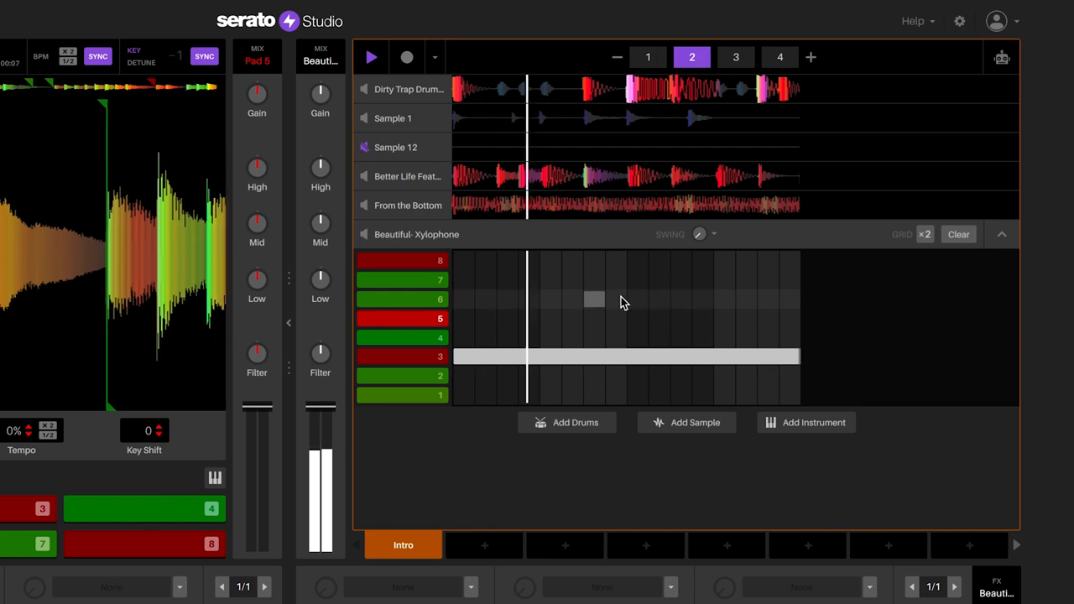
Select the remaining long xylophone notes on the later pattern pages
{"action": "left_click", "coordinate": [779, 57]}
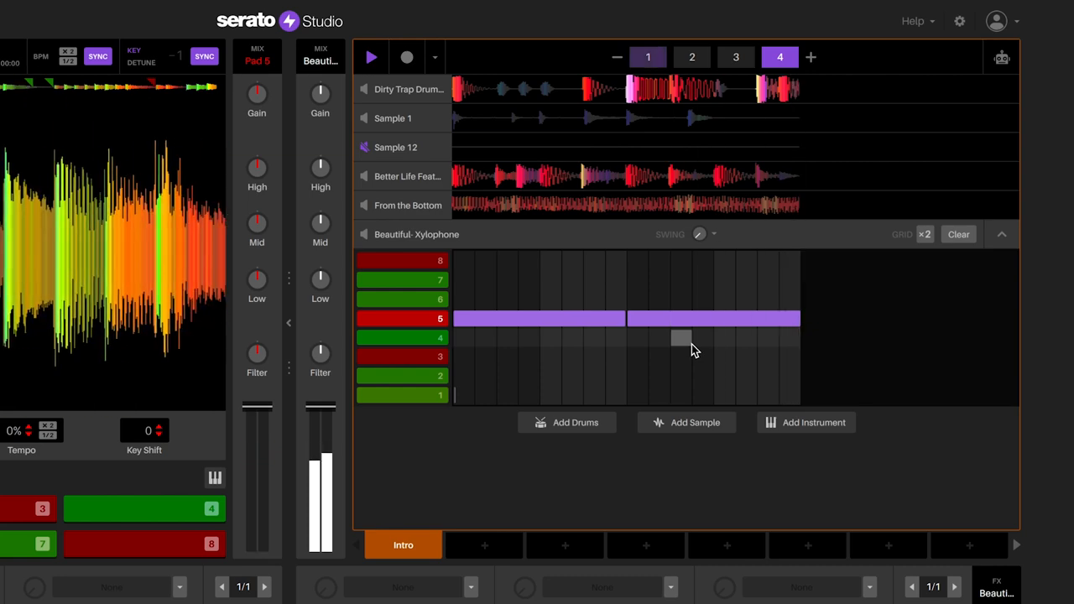
{"action": "left_click", "coordinate": [691, 57]}
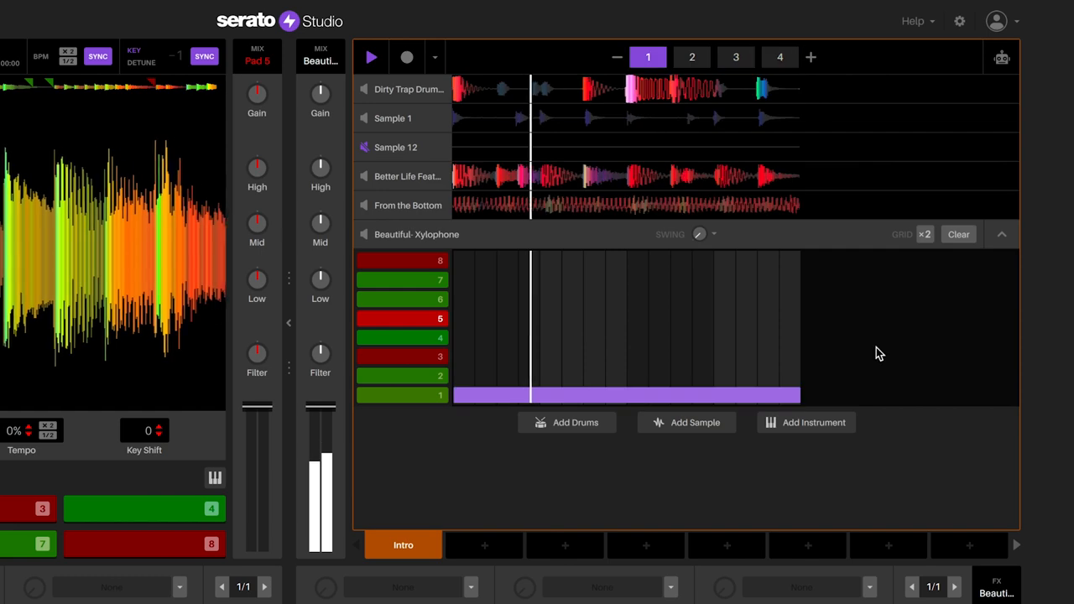
{"action": "left_click", "coordinate": [692, 57]}
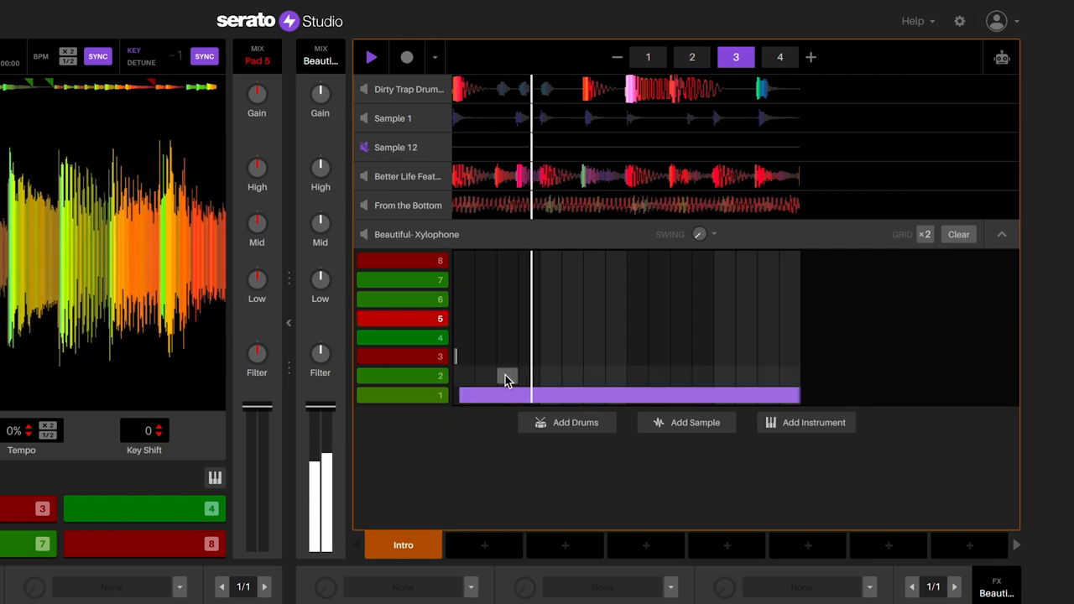
Raise the Dirty Trap Drum Kit pattern's swing to 67%, then return to the xylophone sequence
{"action": "left_click", "coordinate": [371, 57]}
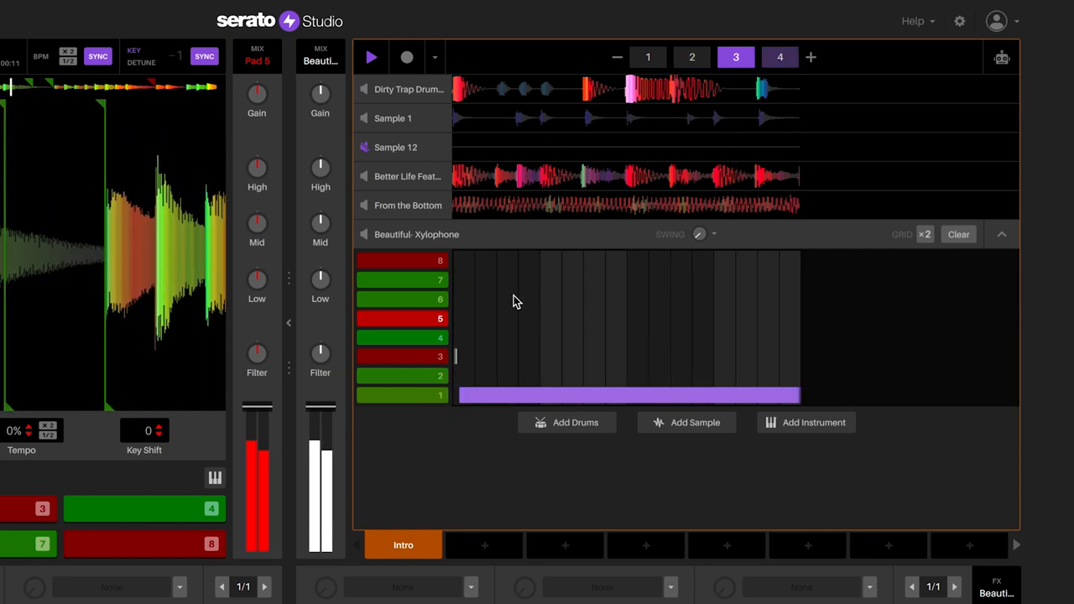
{"action": "left_click", "coordinate": [373, 89]}
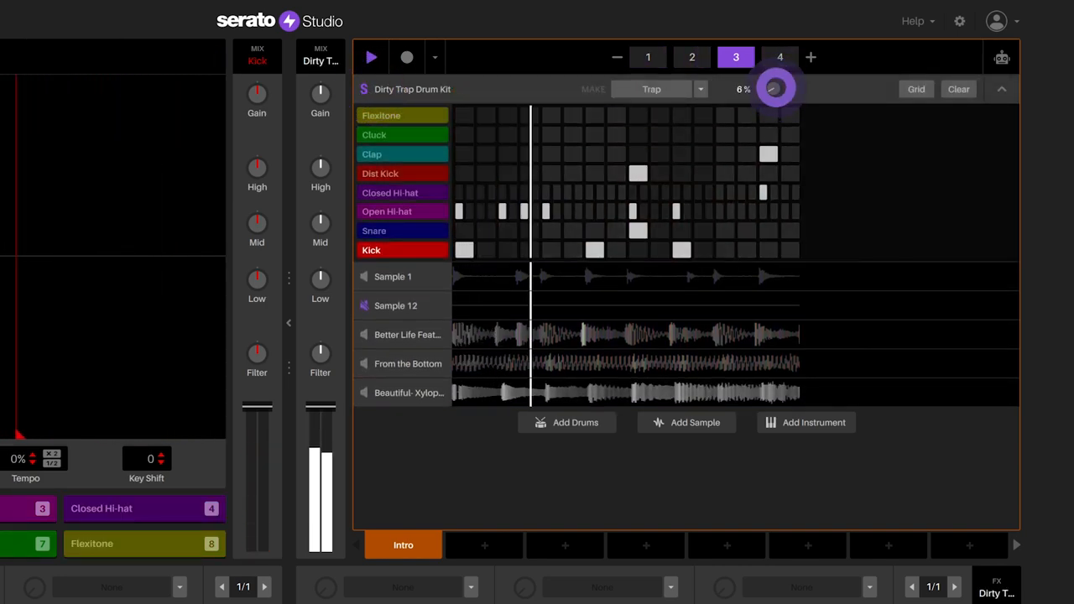
{"action": "left_click_drag", "start_coordinate": [772, 87], "coordinate": [786, 70]}
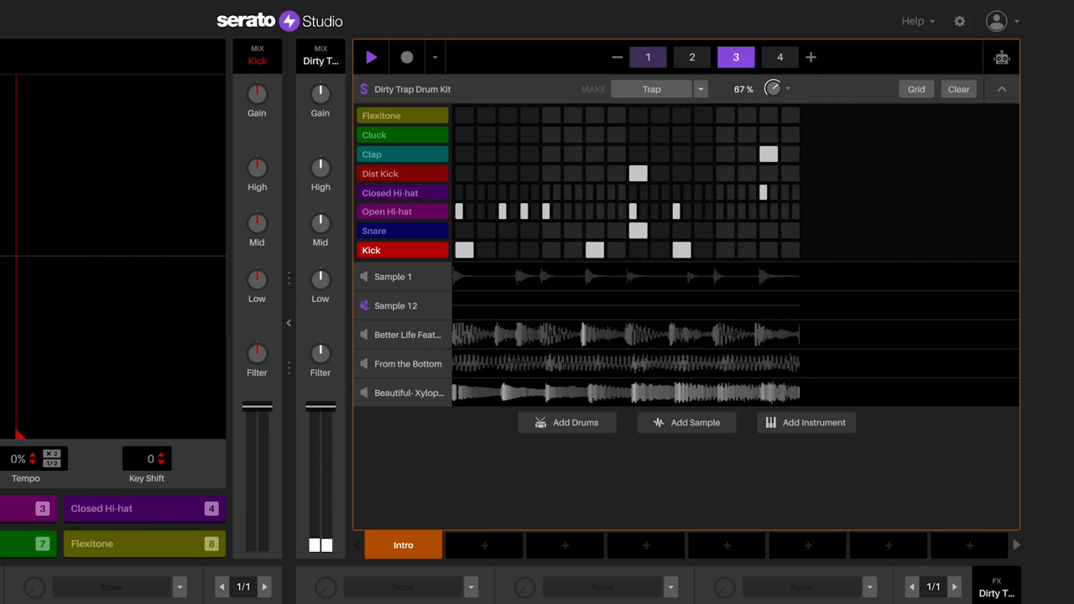
{"action": "left_click", "coordinate": [692, 57]}
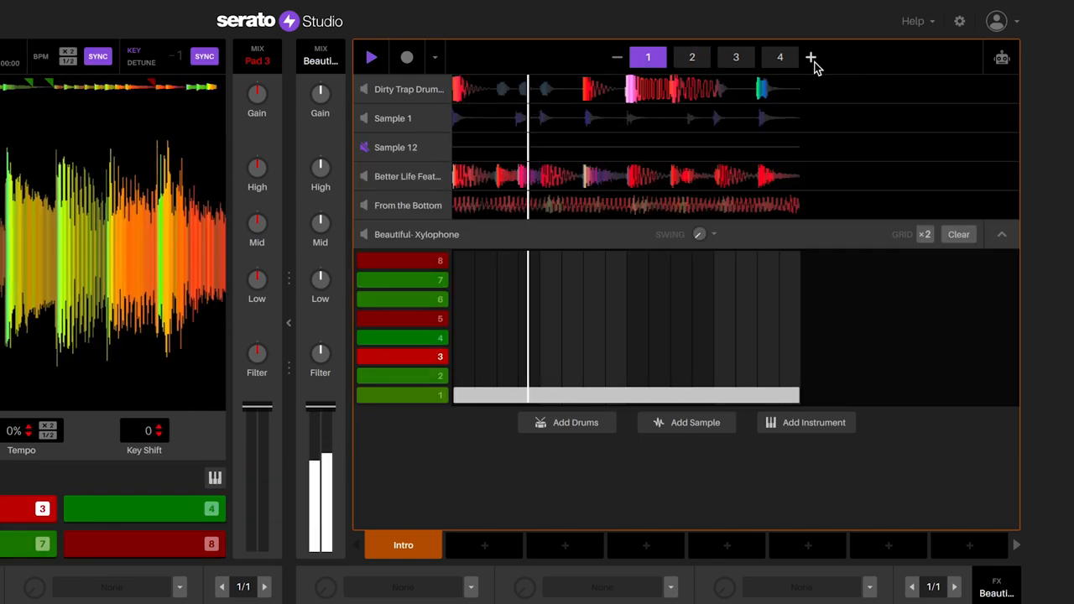
Extend the scene to eight bars with the + beside the page numbers
{"action": "left_click", "coordinate": [692, 57]}
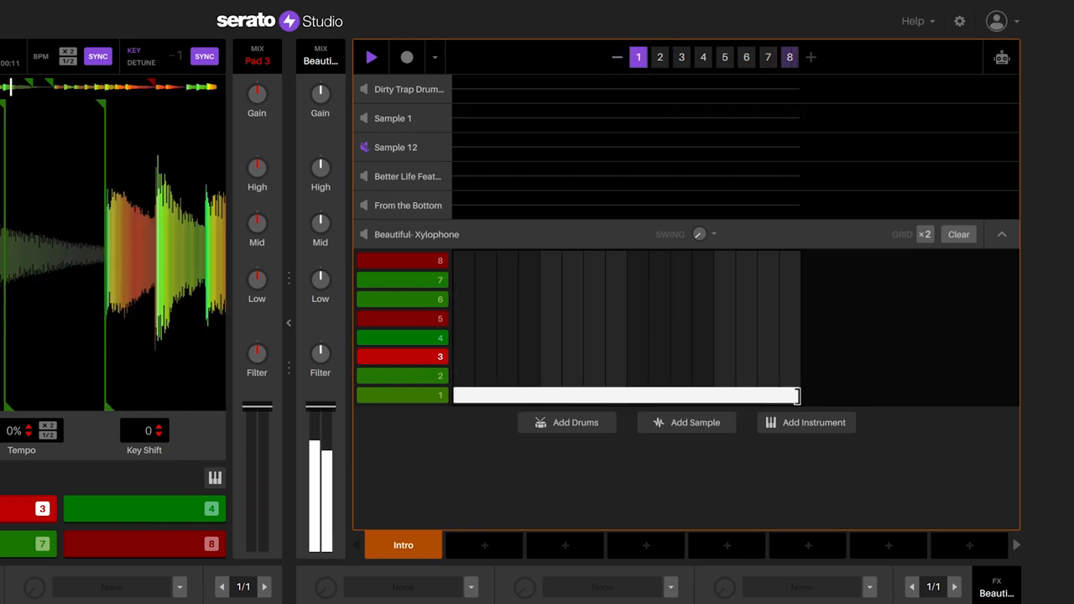
{"action": "left_click", "coordinate": [658, 57]}
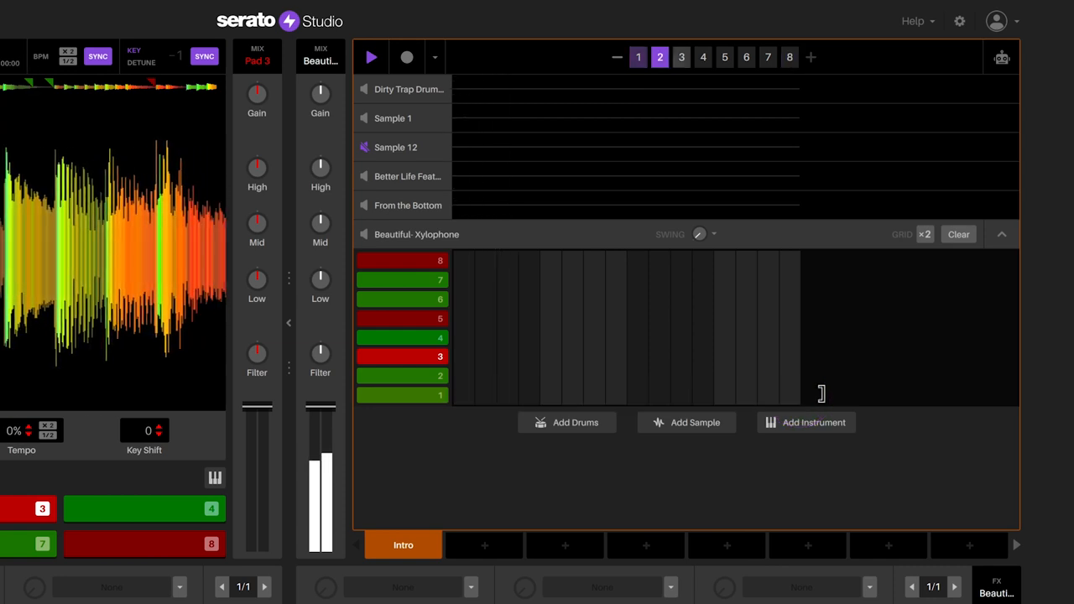
{"action": "left_click", "coordinate": [371, 57]}
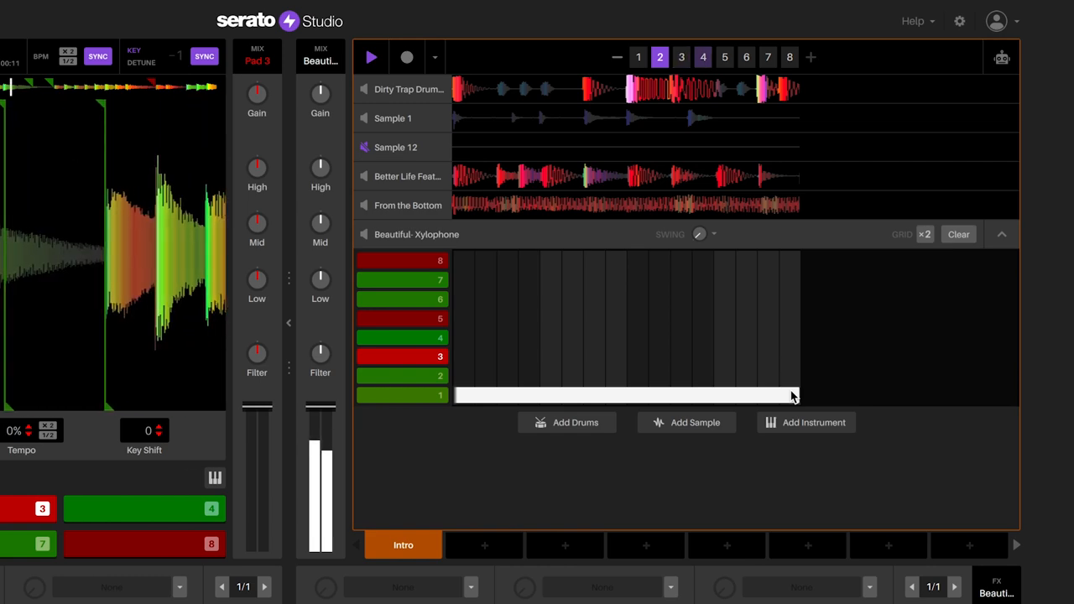
Review the xylophone's long low note across the first three pages
{"action": "left_click", "coordinate": [636, 57]}
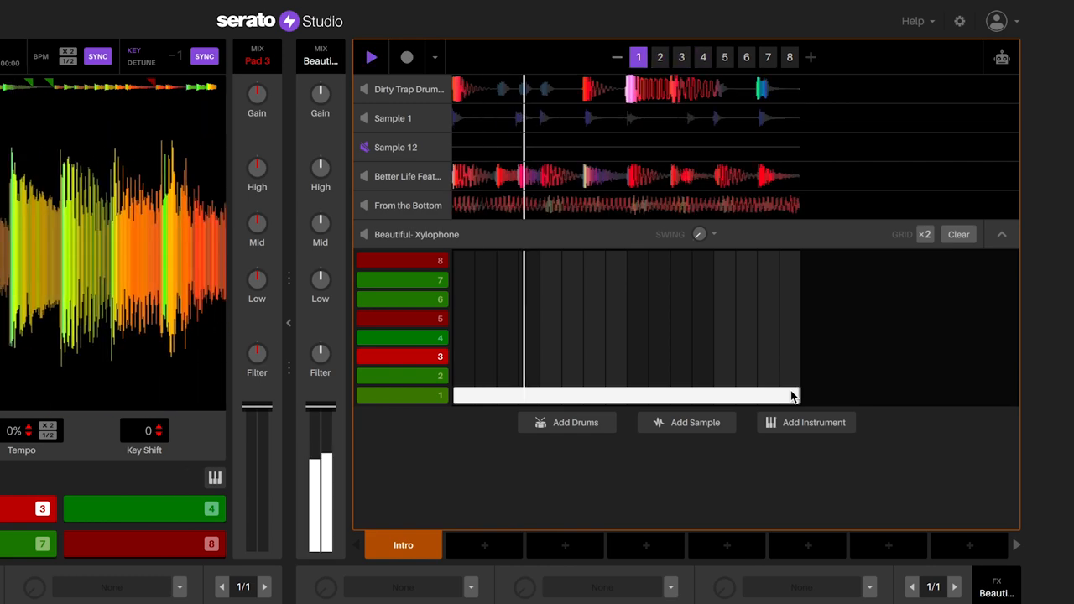
{"action": "left_click", "coordinate": [660, 57]}
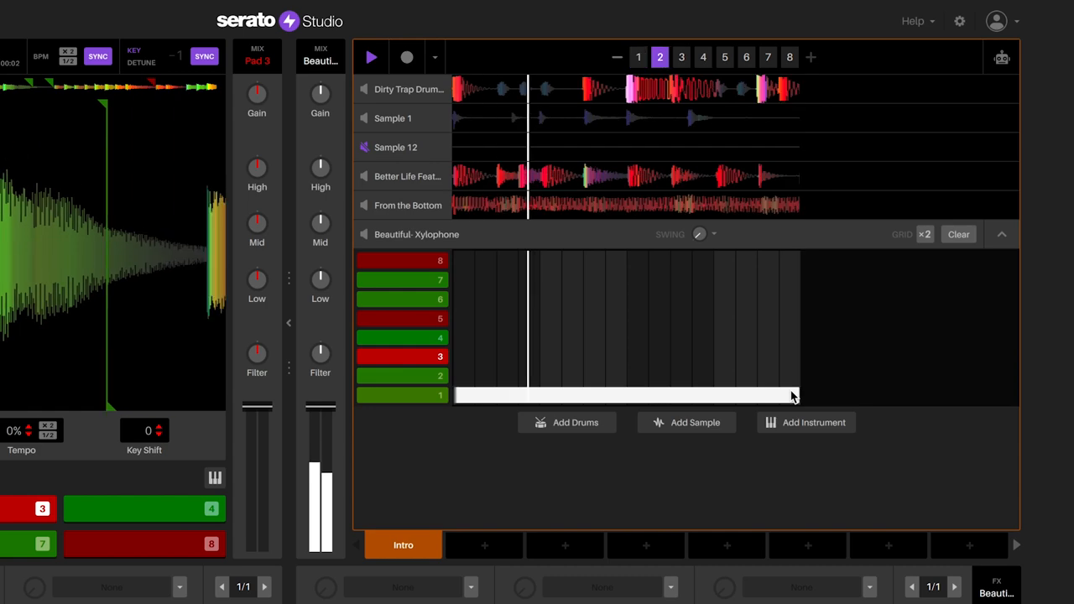
{"action": "left_click", "coordinate": [682, 57]}
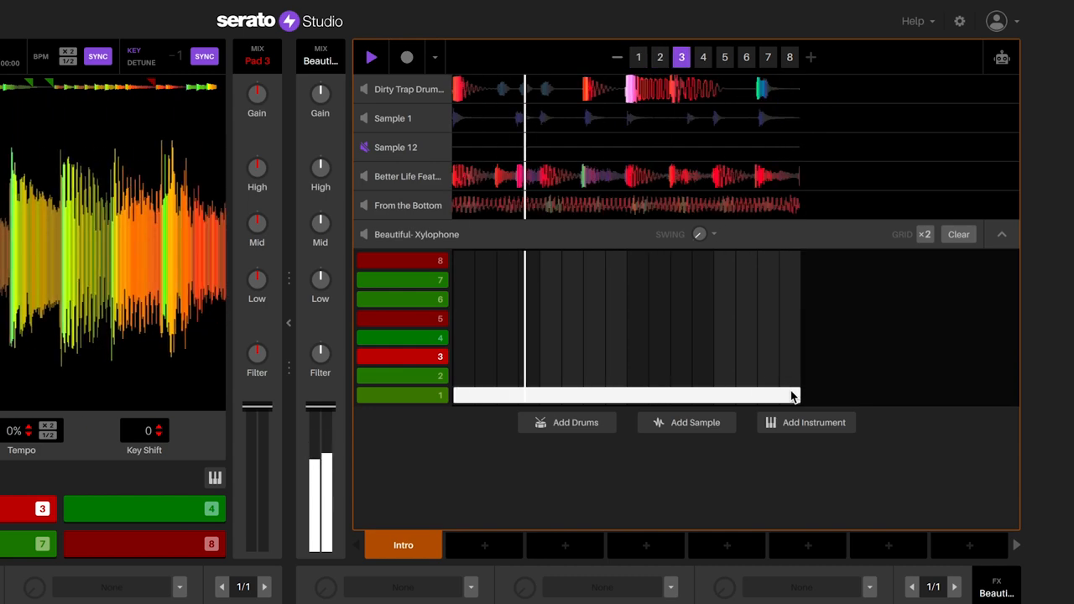
Collapse the Beautiful Xylophone editor so all six tracks show as waveforms
{"action": "left_click", "coordinate": [701, 57]}
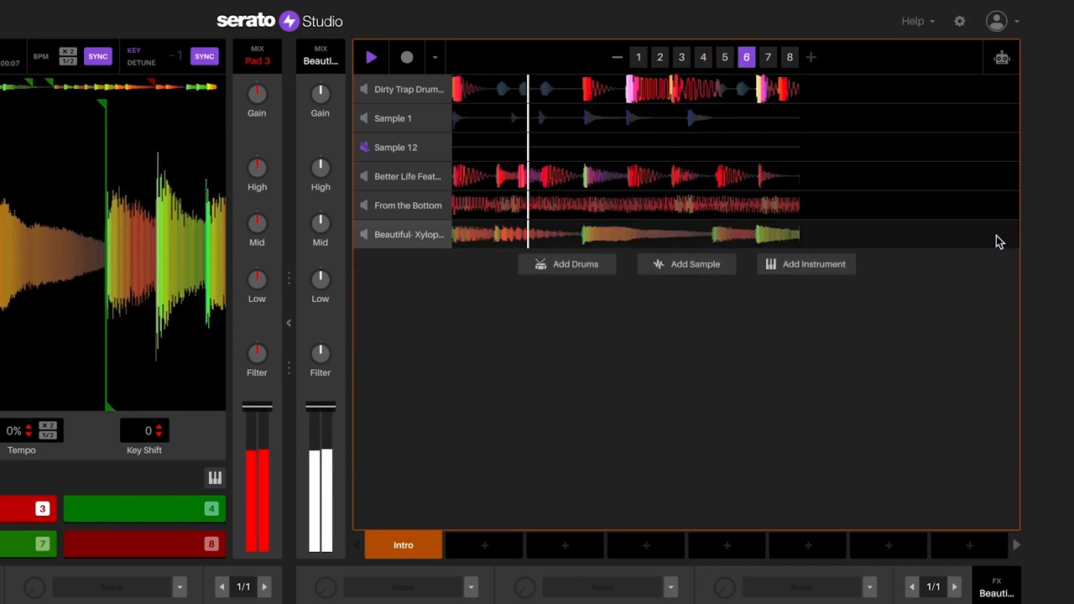
{"action": "left_click", "coordinate": [768, 57]}
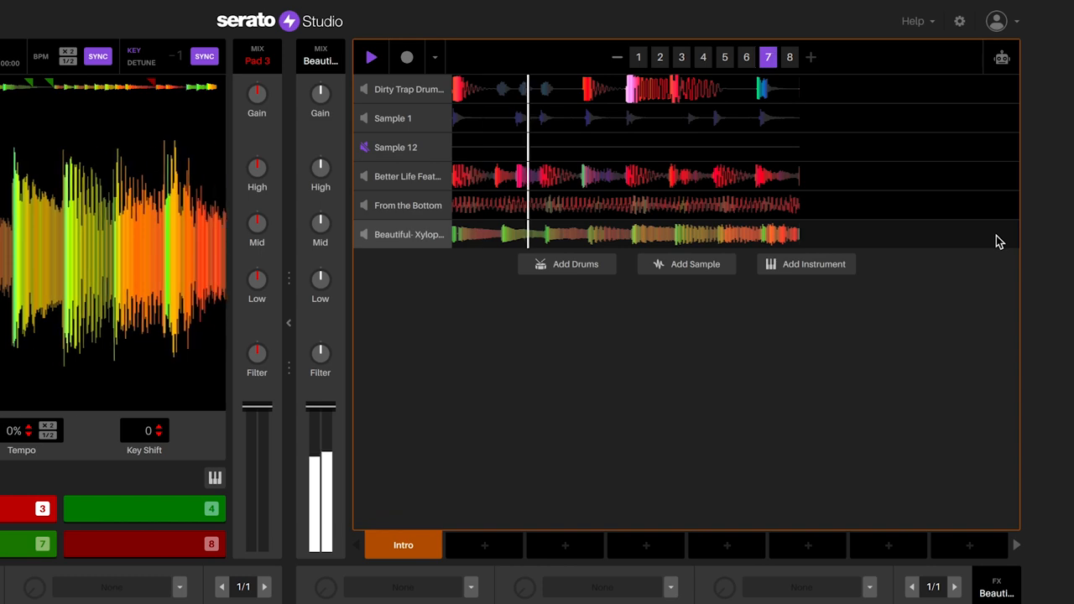
{"action": "left_click", "coordinate": [788, 57]}
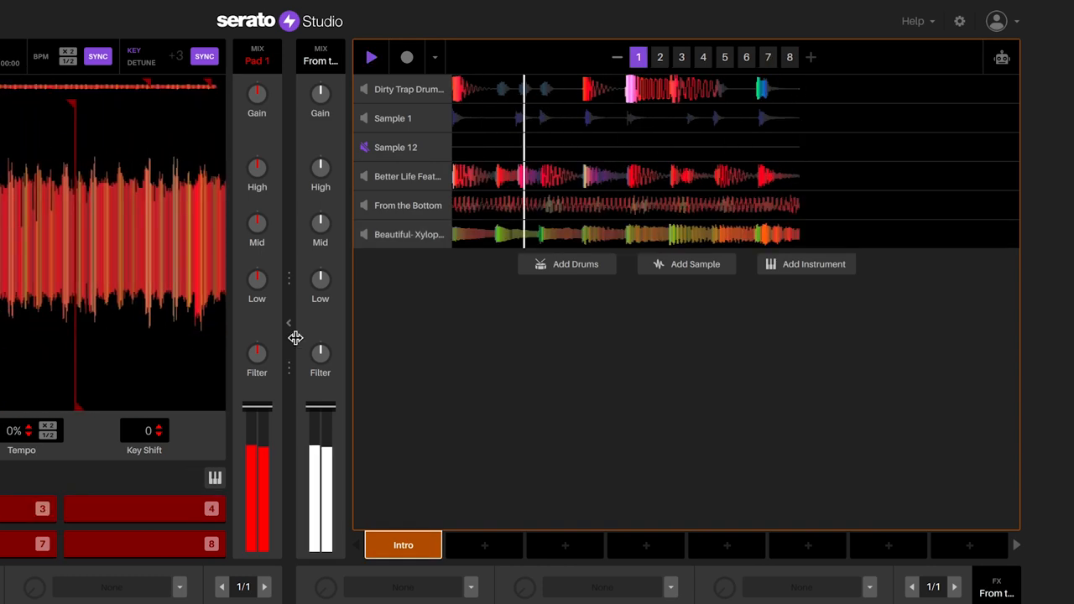
Hide the decks so the eight-bar sequencer spans the screen with the Hip Hop loop library below
{"action": "left_click", "coordinate": [660, 57]}
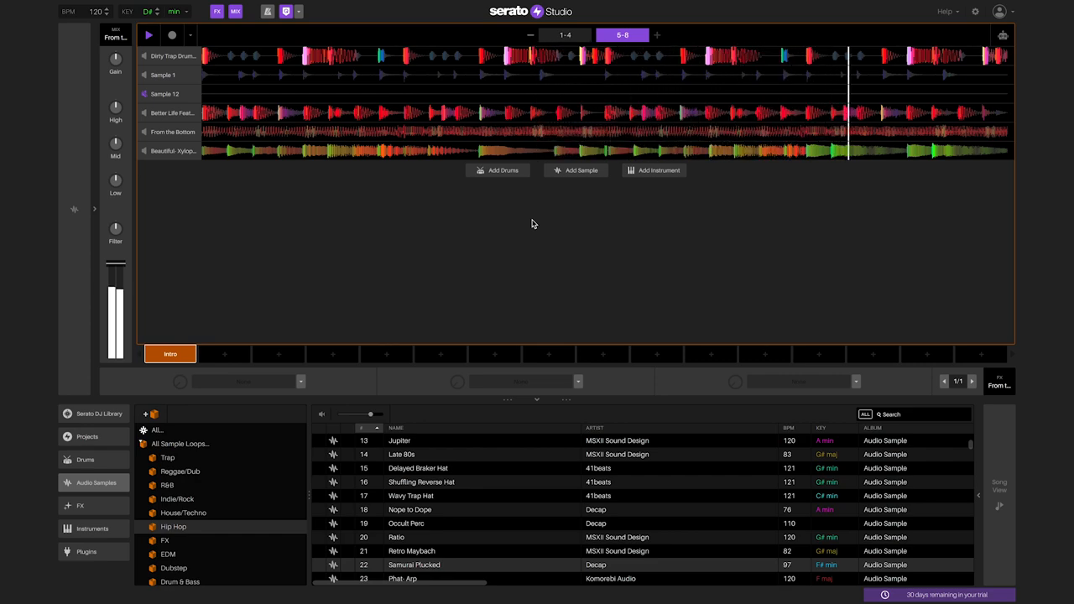
{"action": "left_click", "coordinate": [576, 34]}
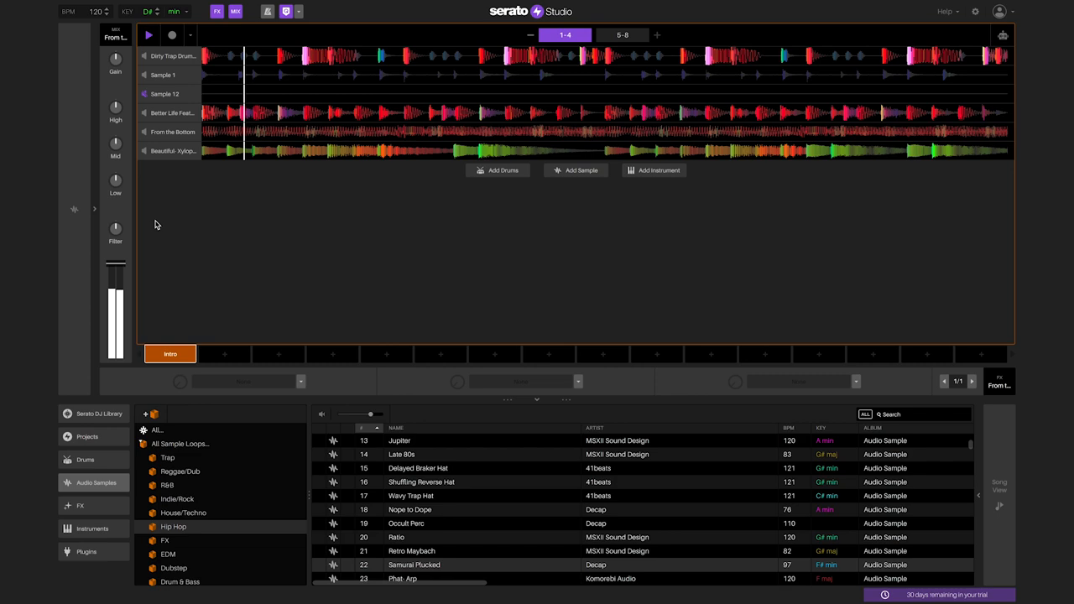